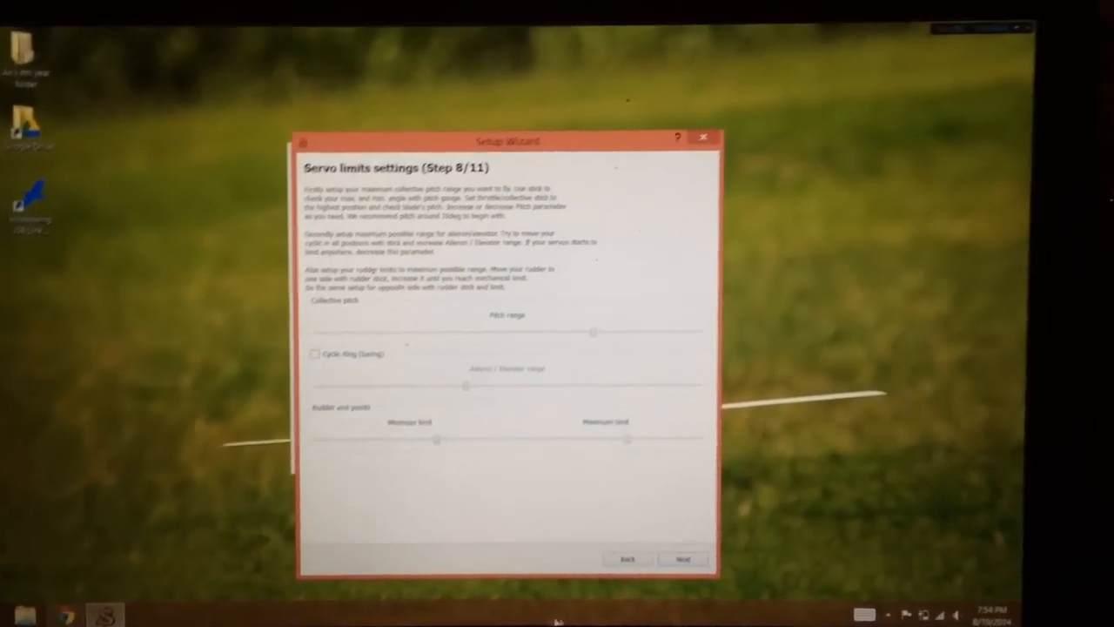
pyautogui.click(627, 559)
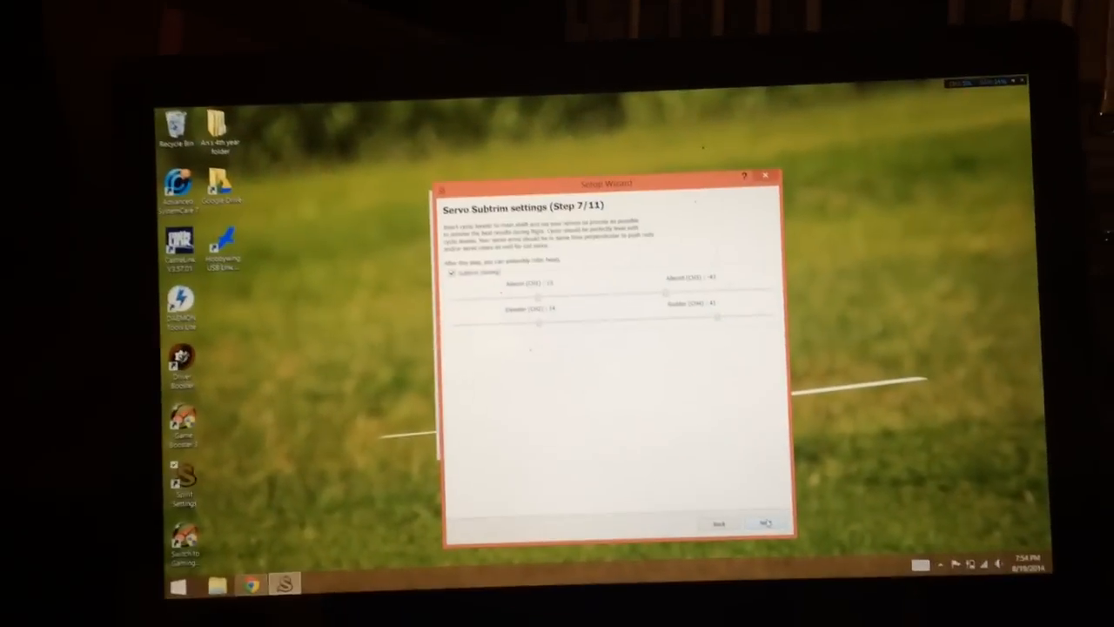
pyautogui.click(764, 522)
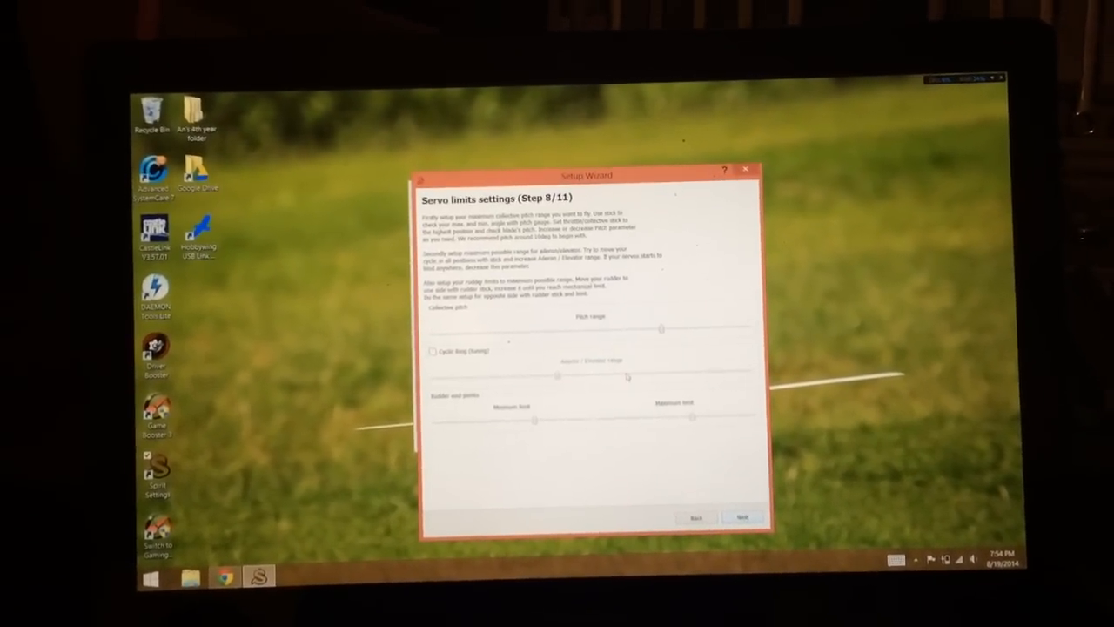